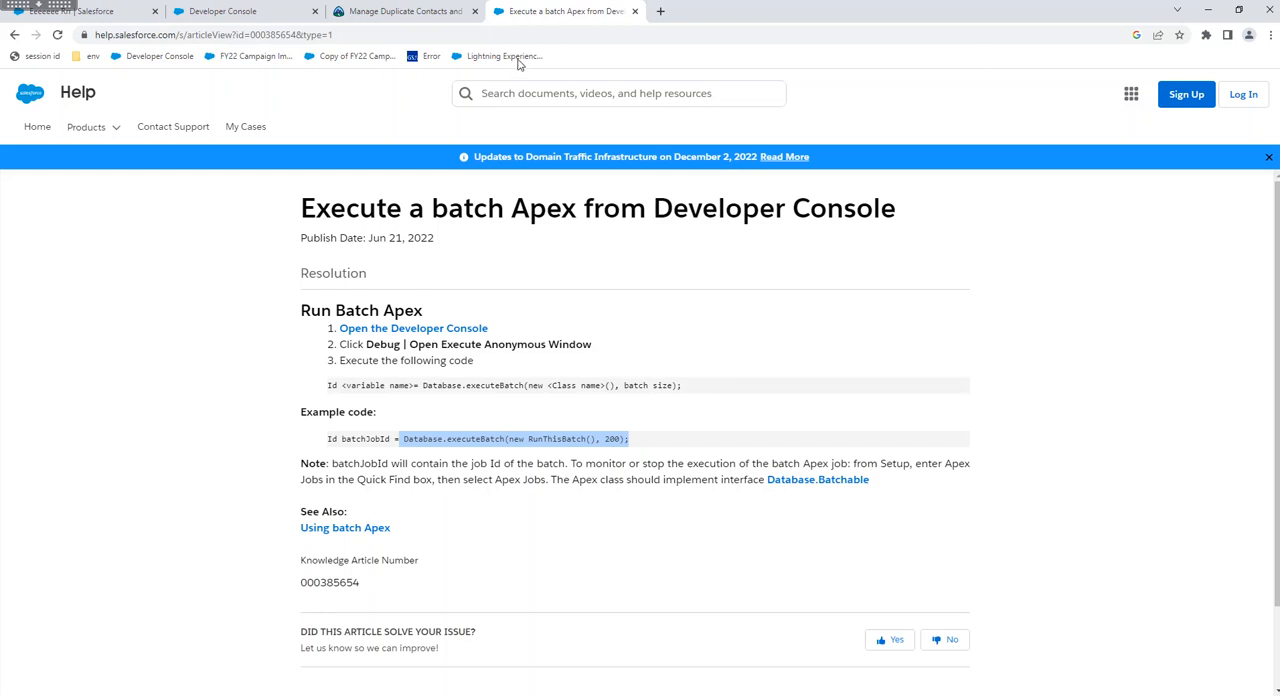
mouse_move(609, 246)
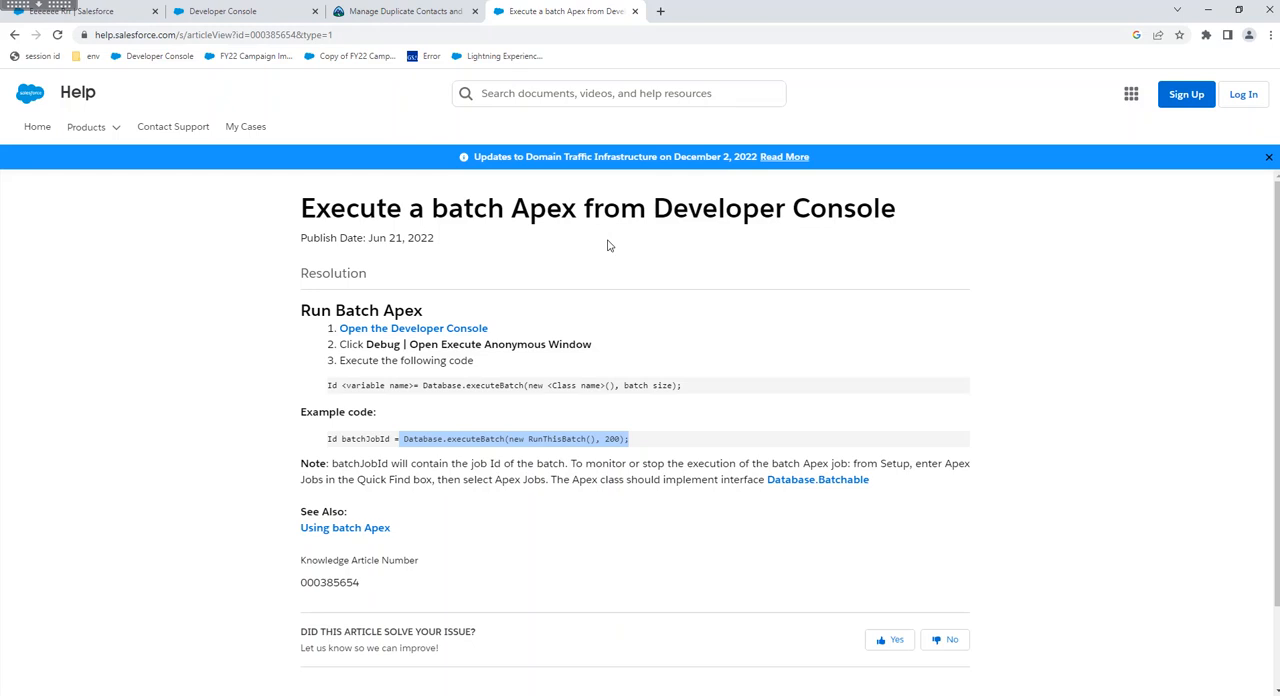
mouse_move(230, 20)
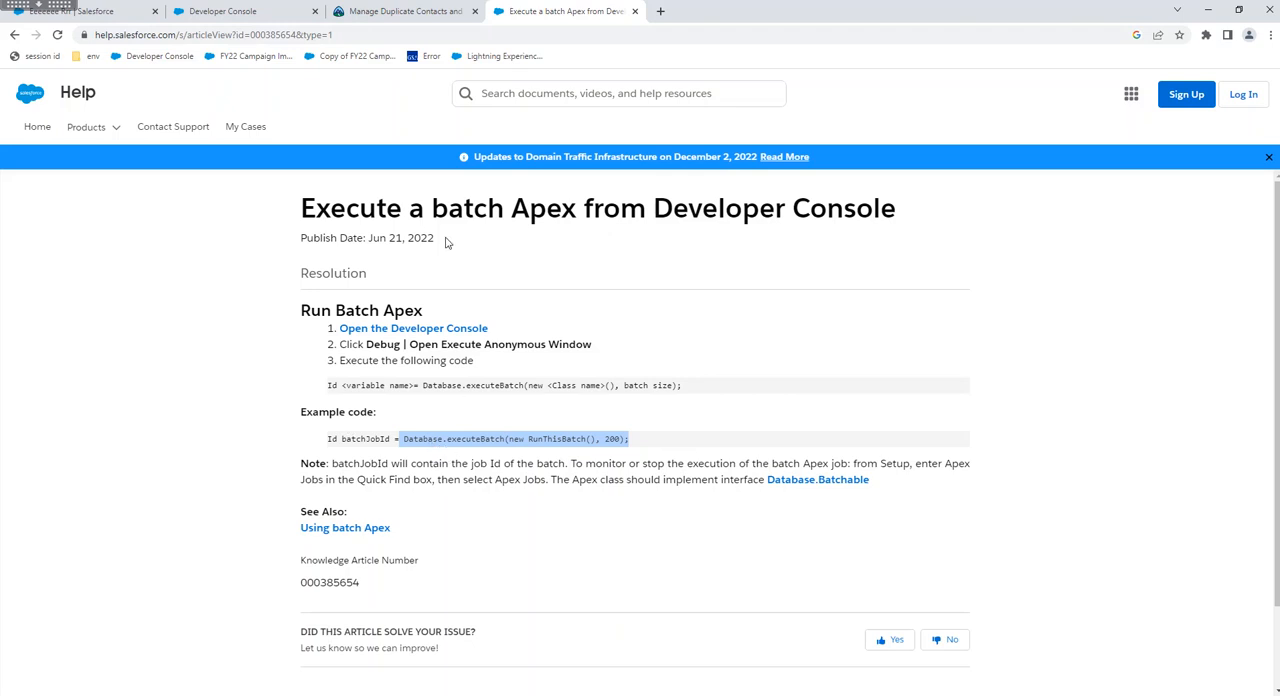
- Execute Database.executeBatch(new fasRollupCLPcredits(), 200) as anonymous Apex in the Developer Console
click(221, 11)
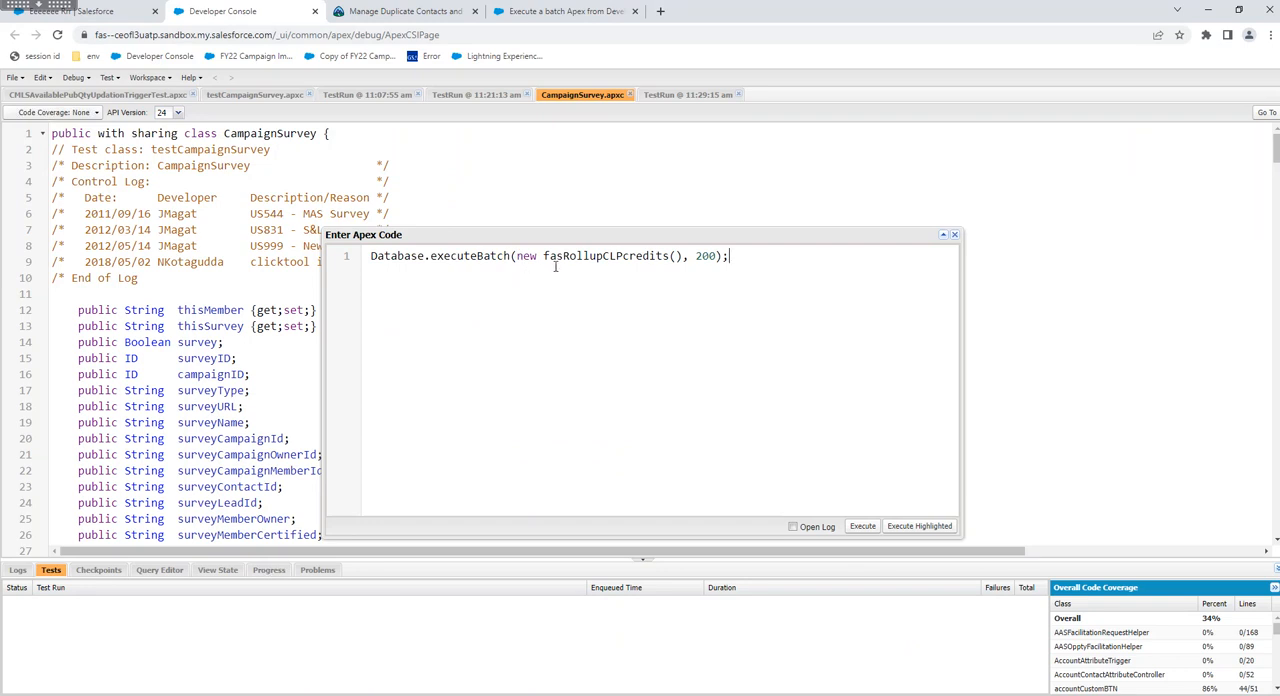
double_click(583, 256)
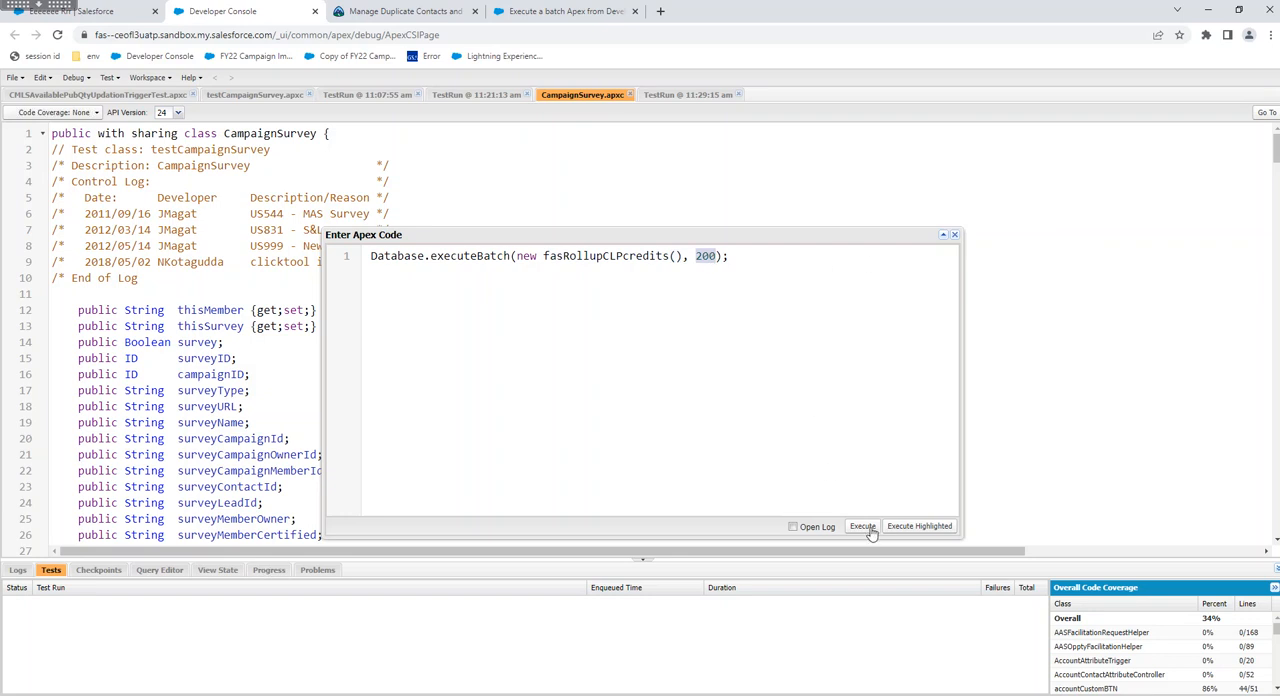
click(861, 526)
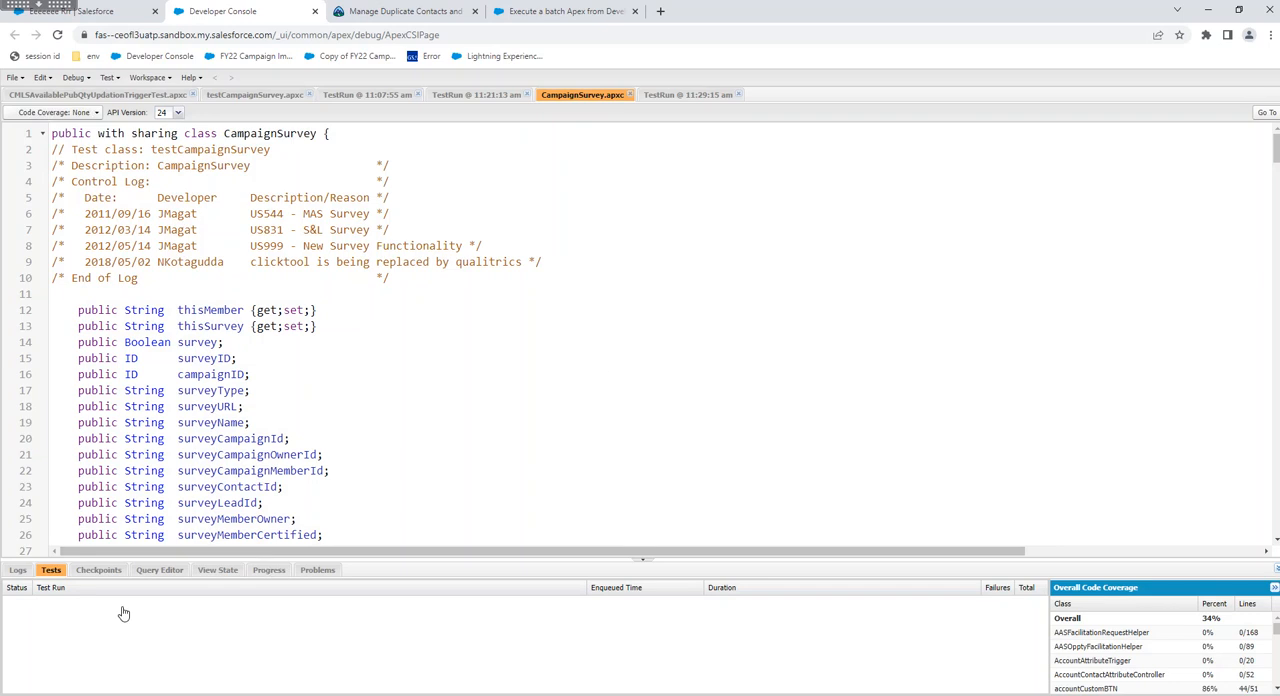
- Open the Logs list and select the Batch Apex job's execution log
click(17, 569)
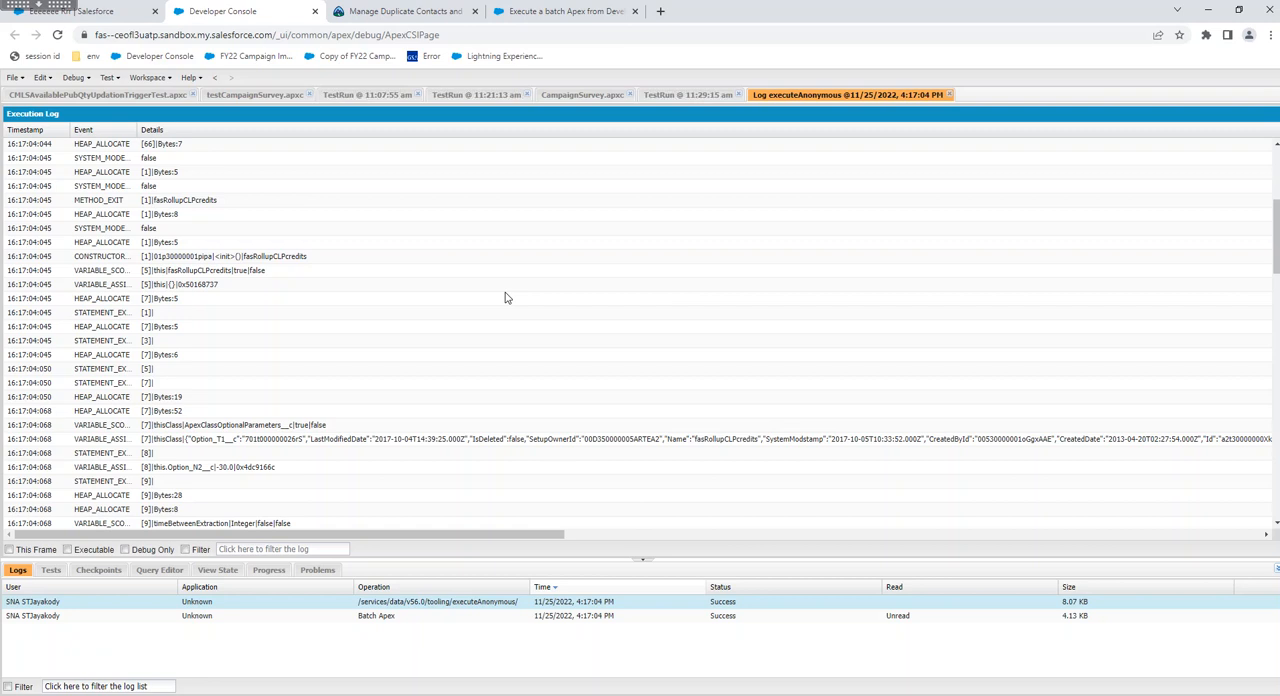
scroll(down, 3)
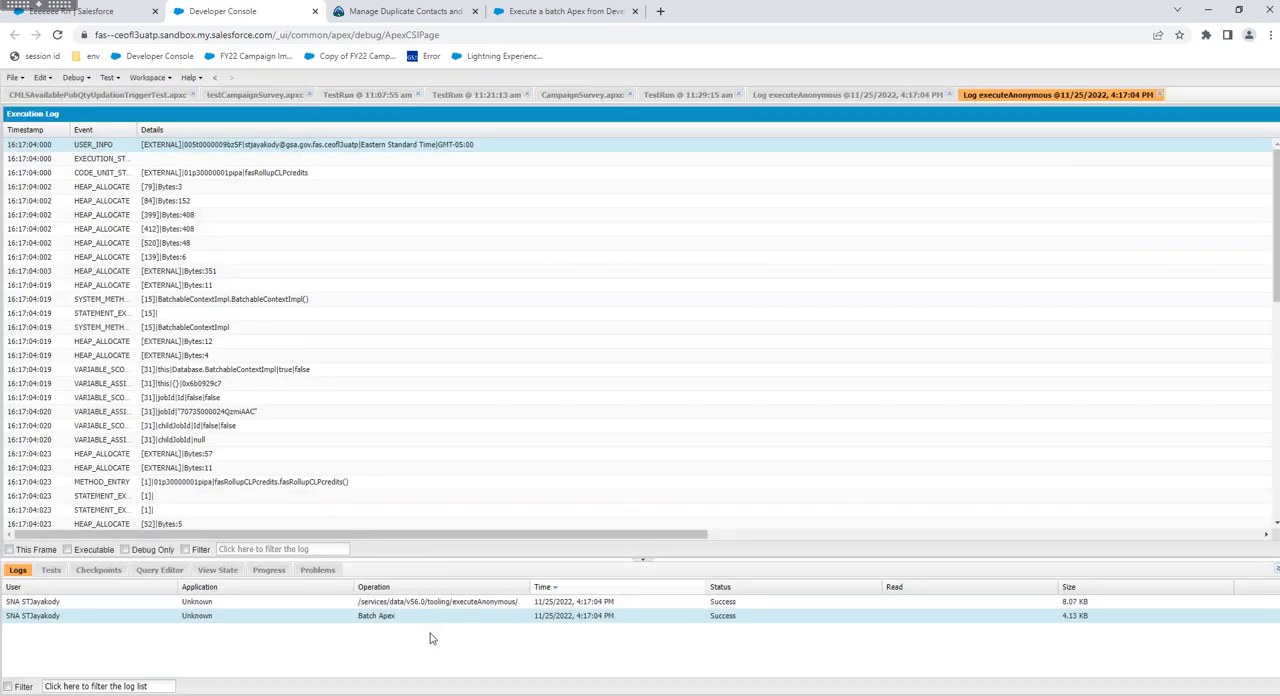
mouse_move(1090, 601)
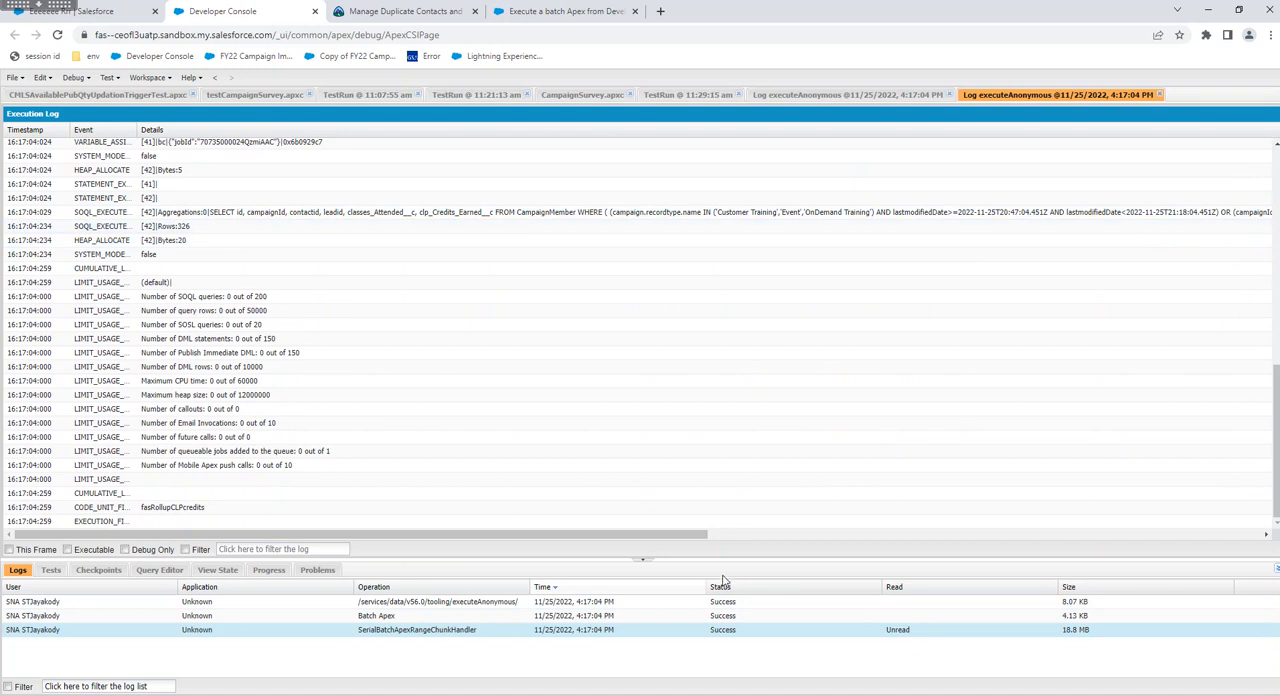
click(375, 615)
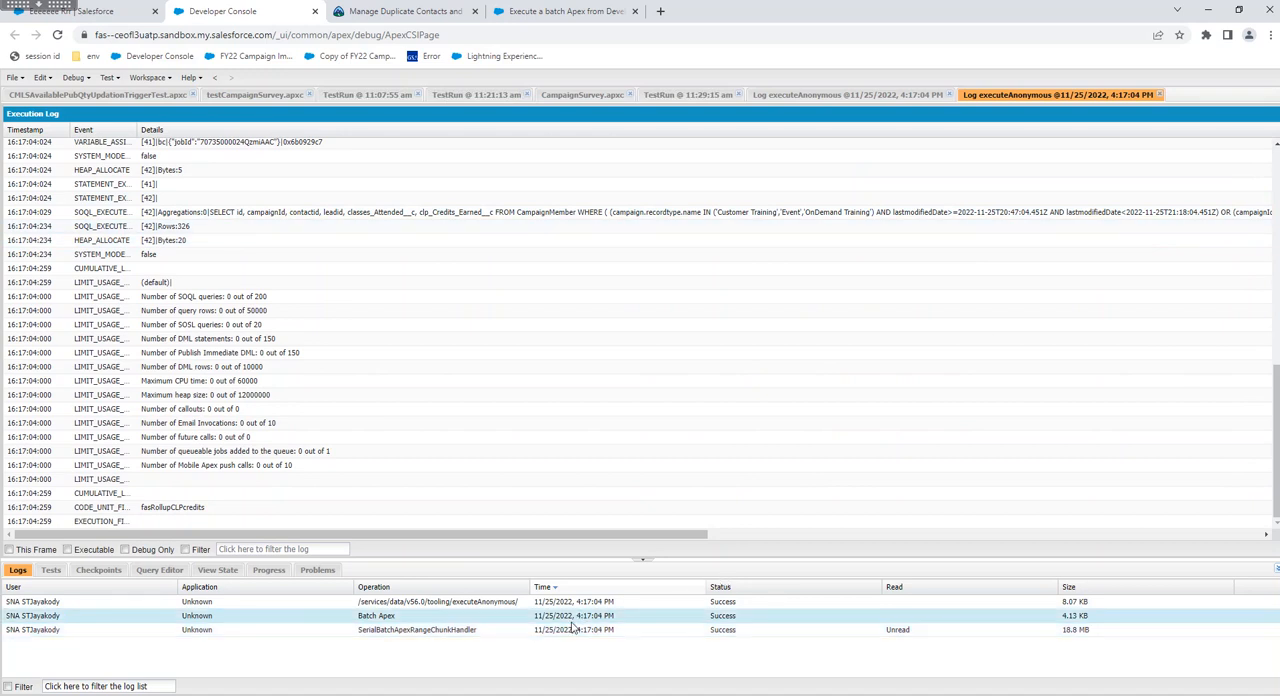